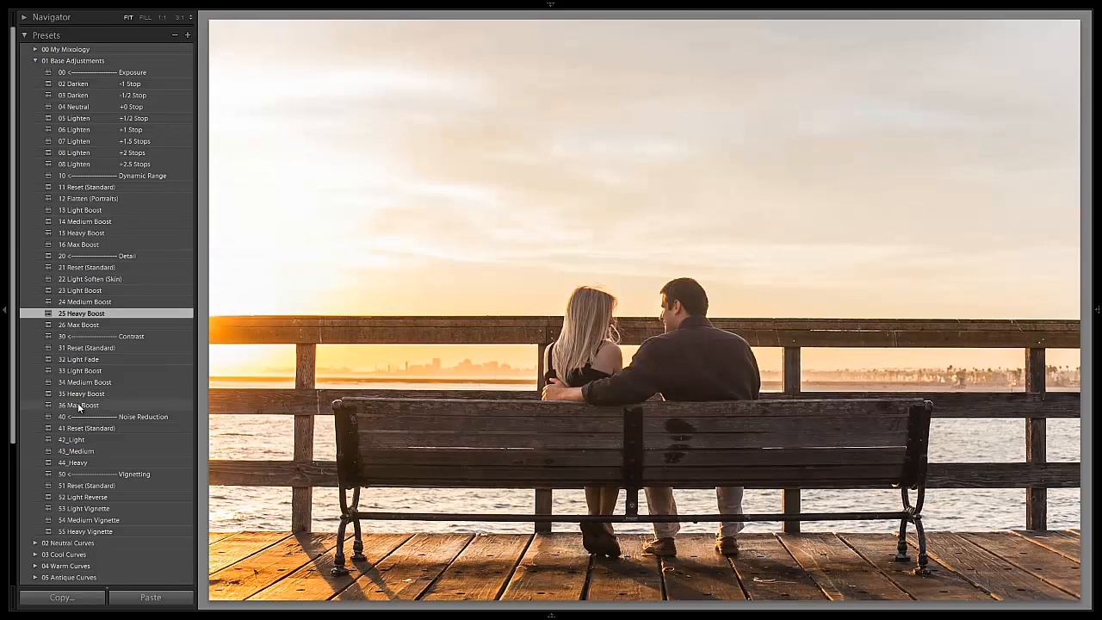
Switch from Develop to the Library module to view the high-heeled shoe photo
click(89, 520)
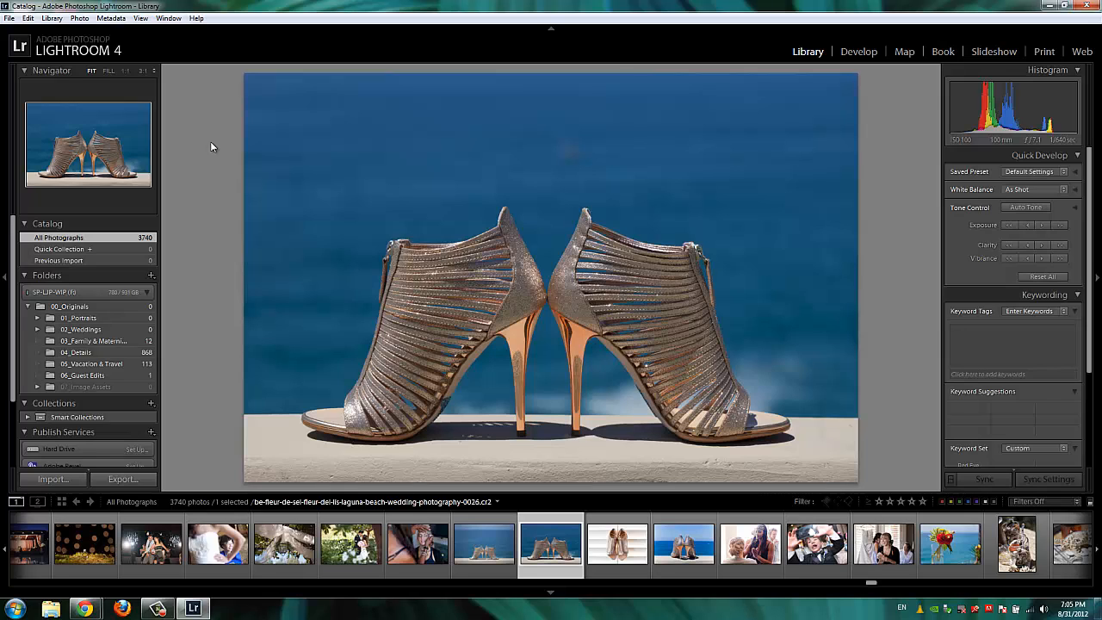
mouse_move(210, 179)
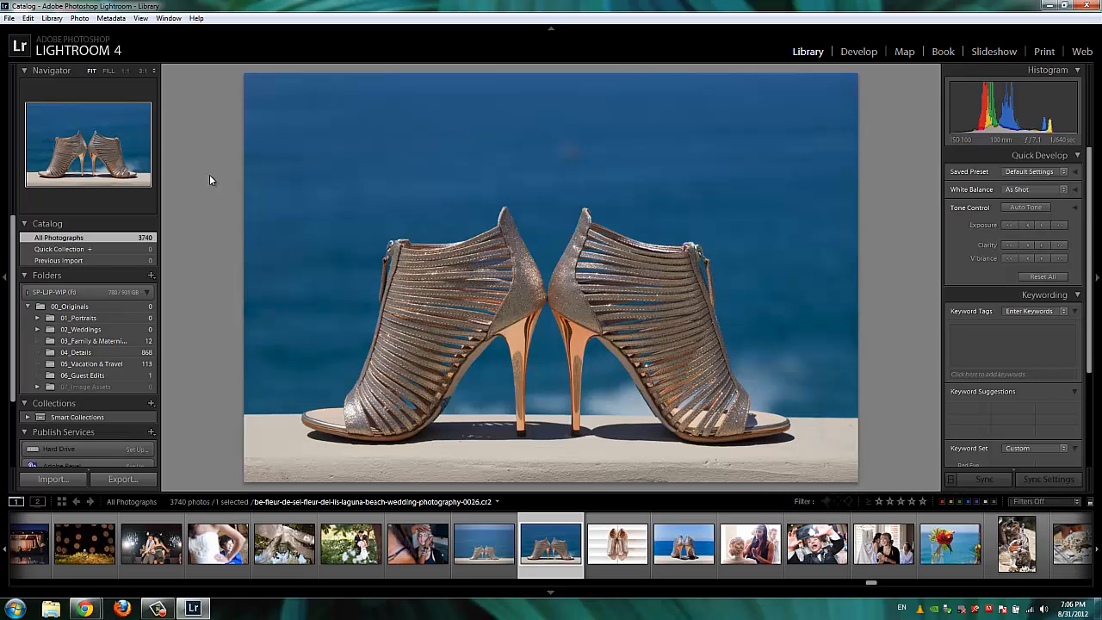
mouse_move(223, 187)
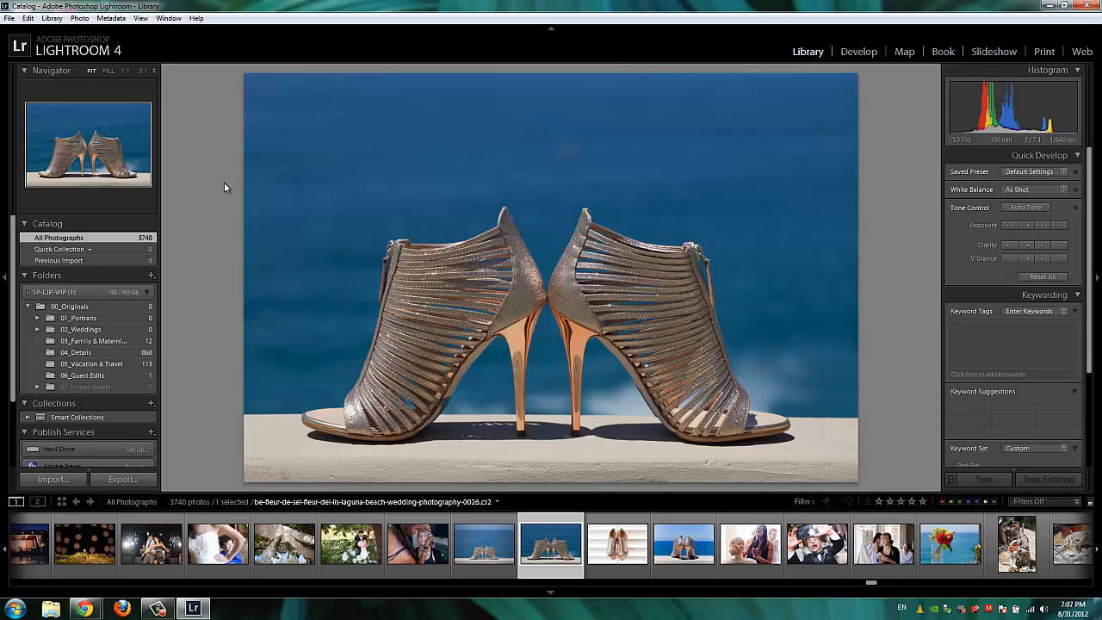
mouse_move(222, 185)
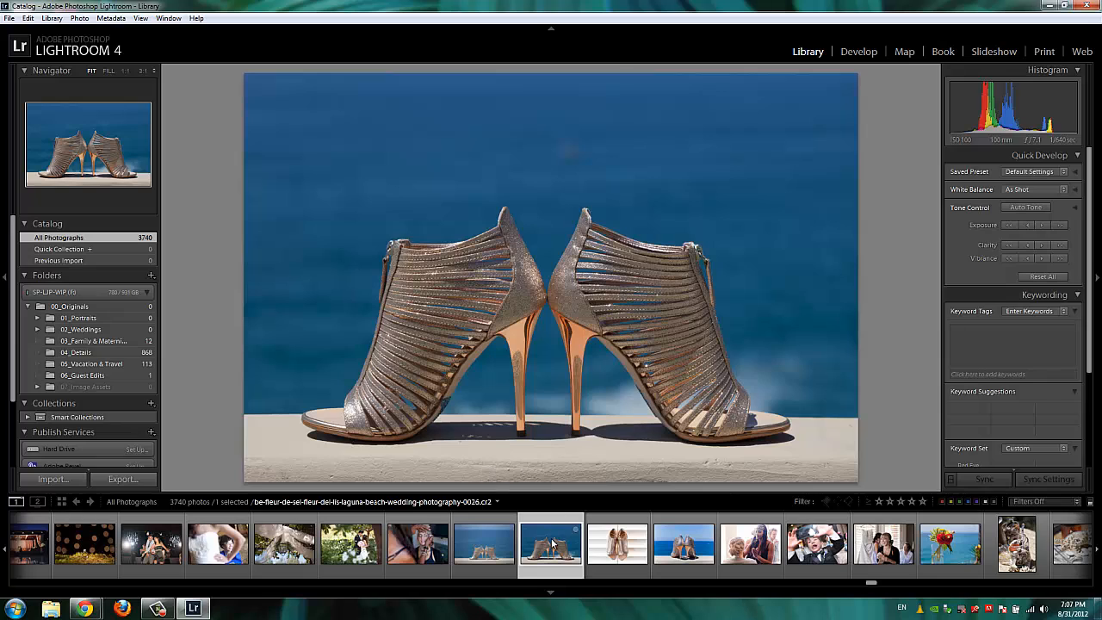
mouse_move(875, 200)
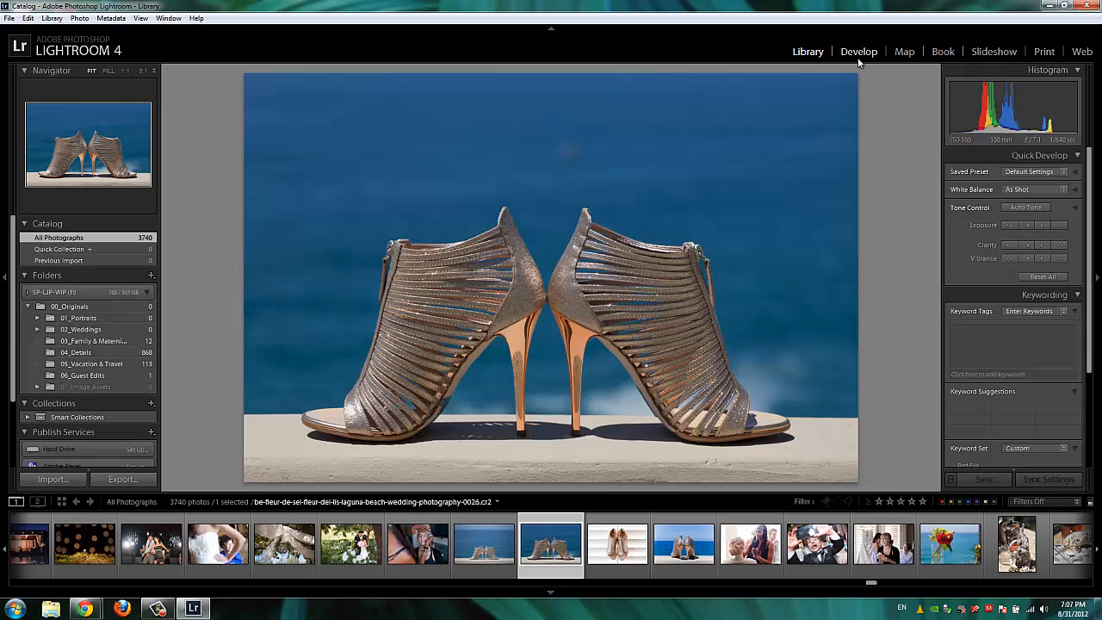
mouse_move(904, 65)
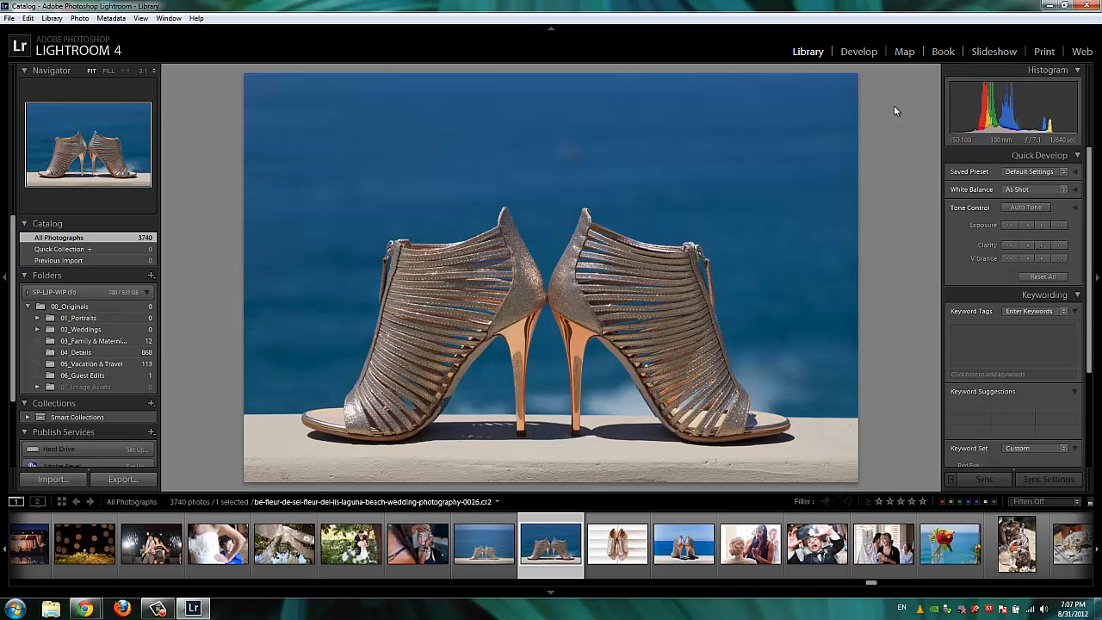
mouse_move(817, 58)
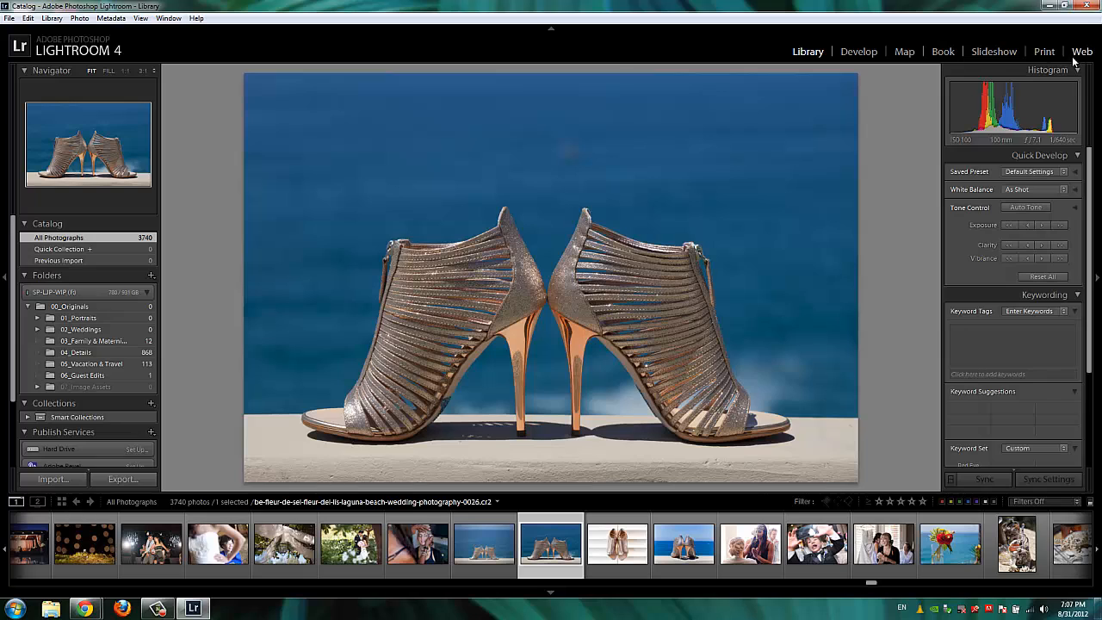
mouse_move(976, 95)
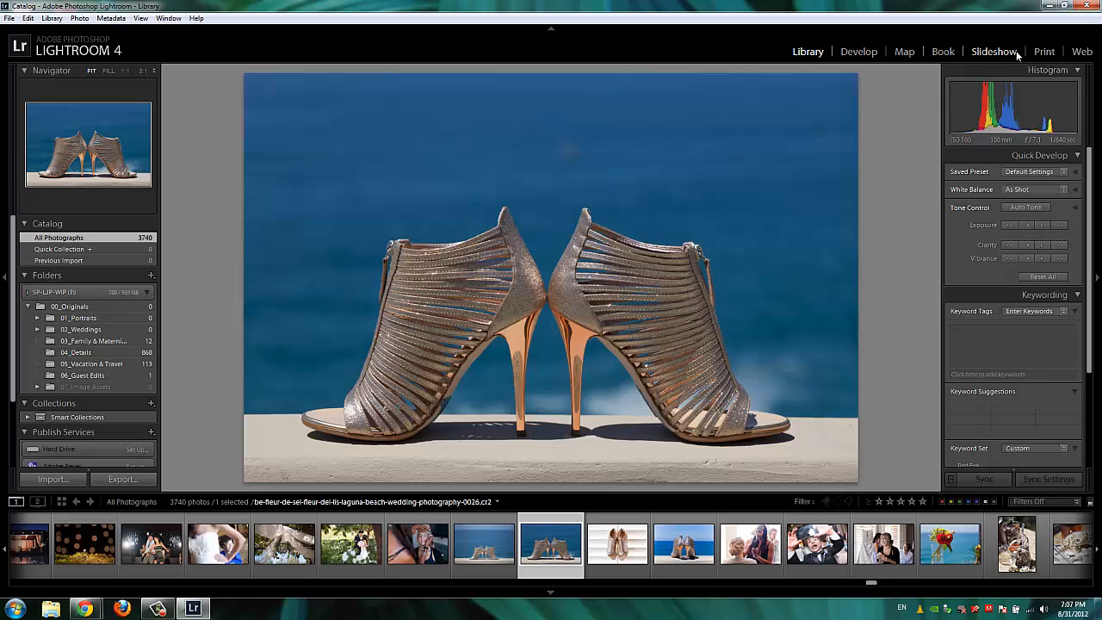
mouse_move(919, 144)
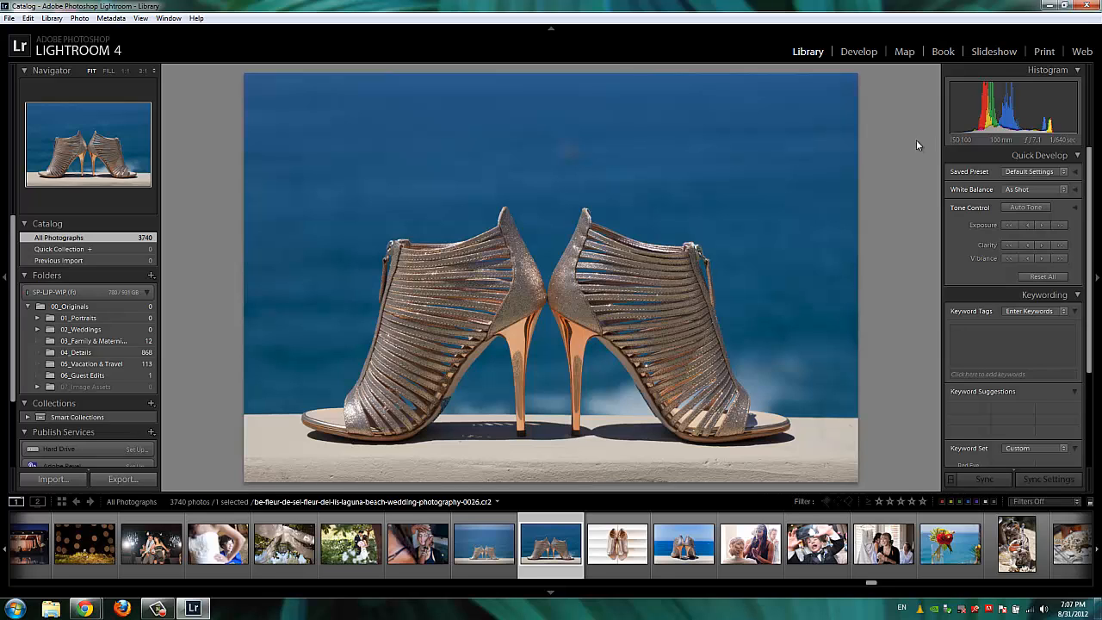
mouse_move(888, 139)
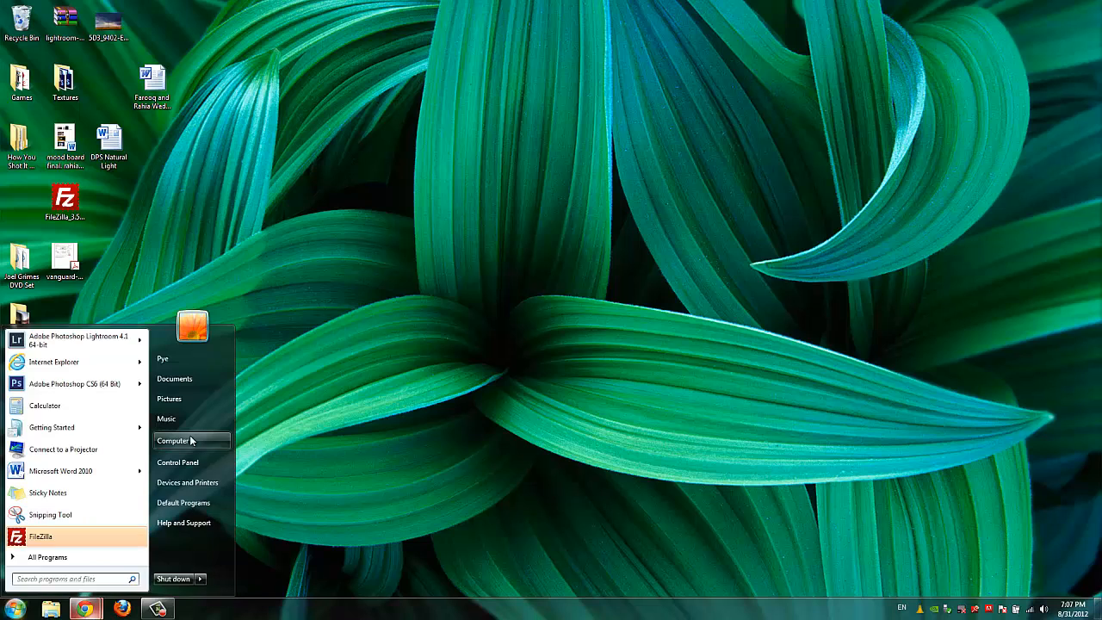
Browse from Computer into Local Disk (C:) and open the Program Files folder
click(173, 440)
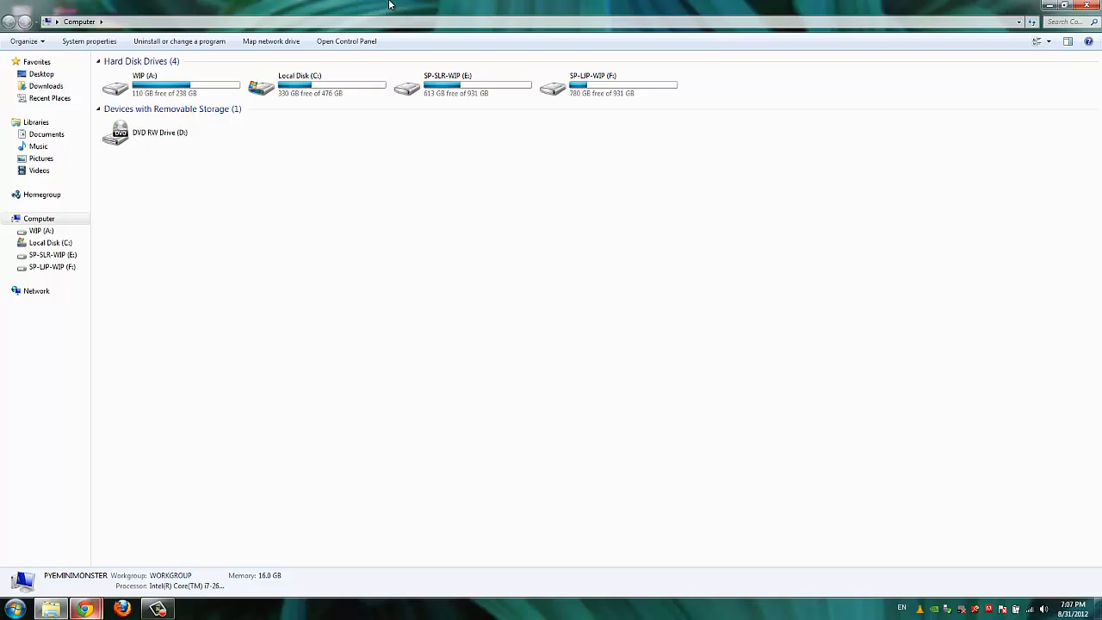
click(314, 85)
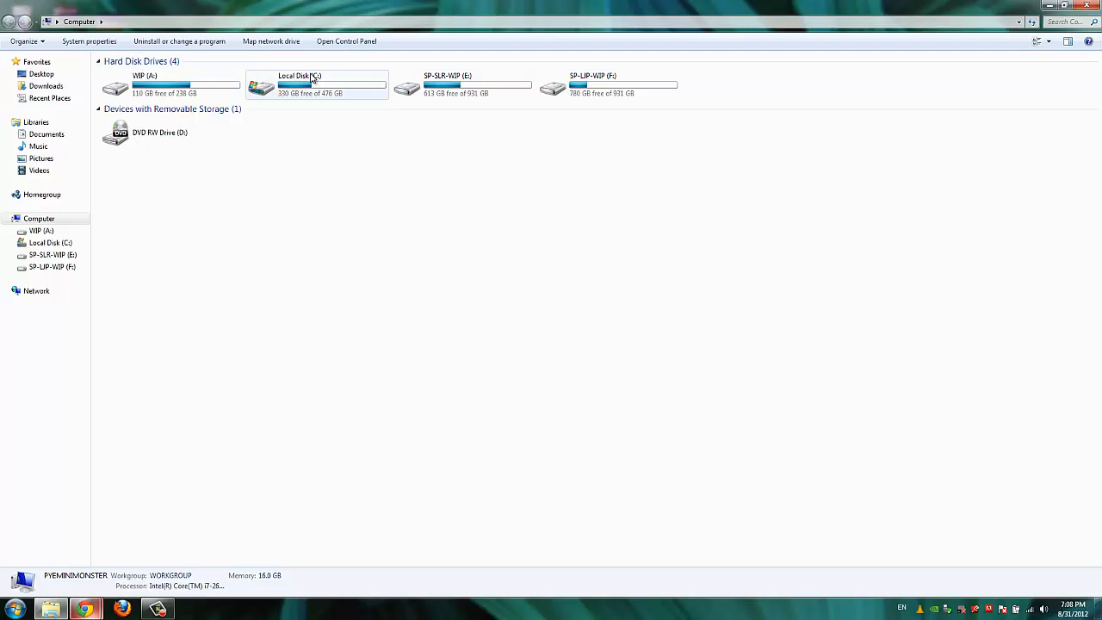
mouse_move(319, 84)
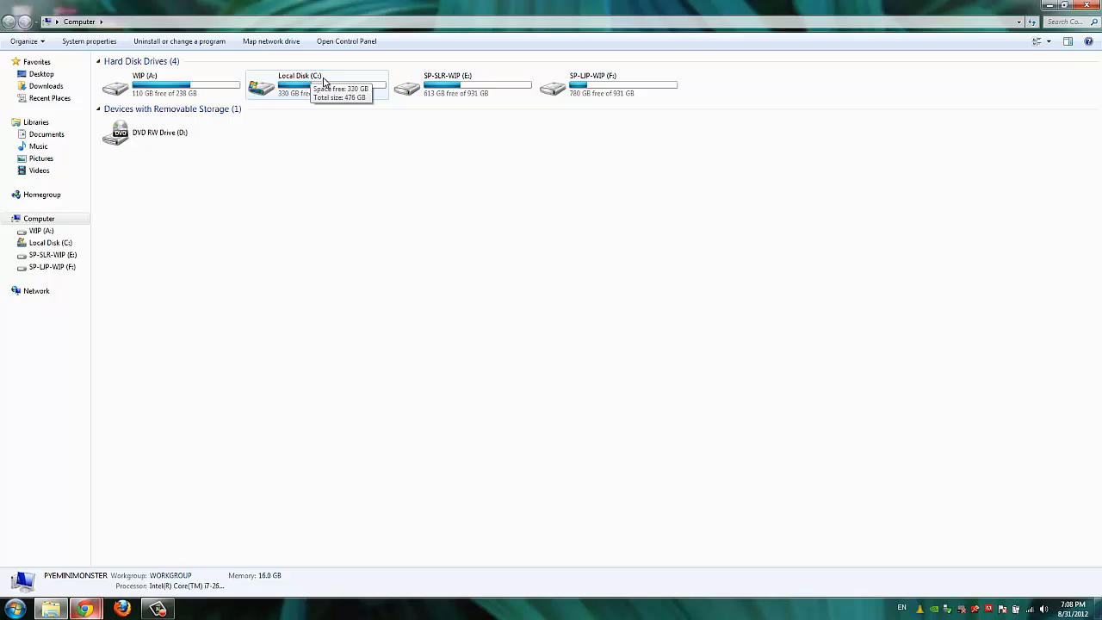
mouse_move(314, 83)
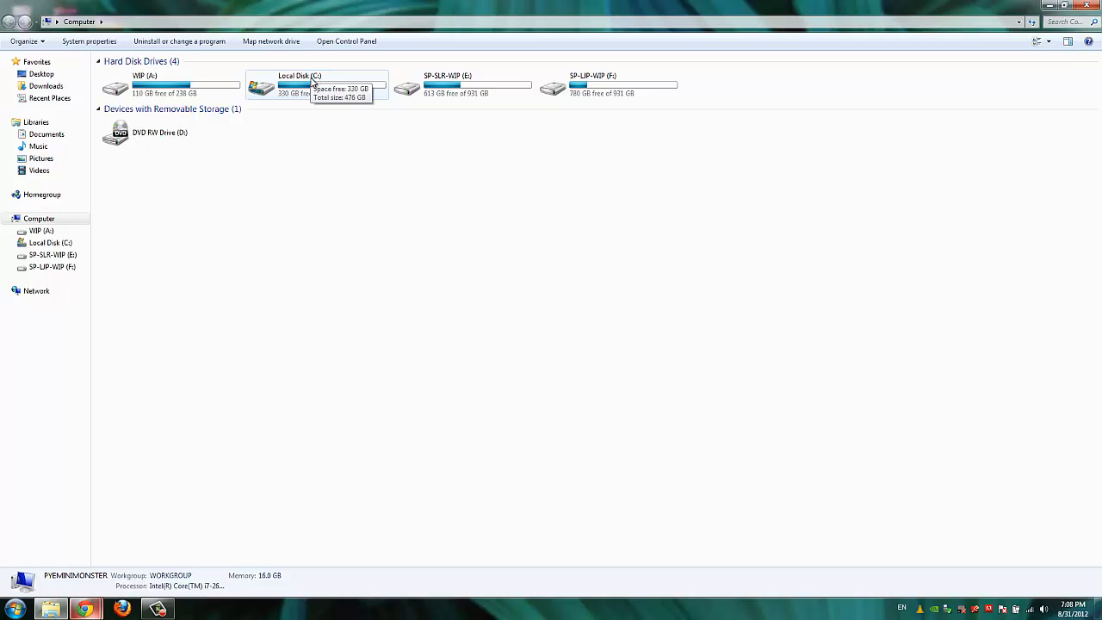
double_click(293, 84)
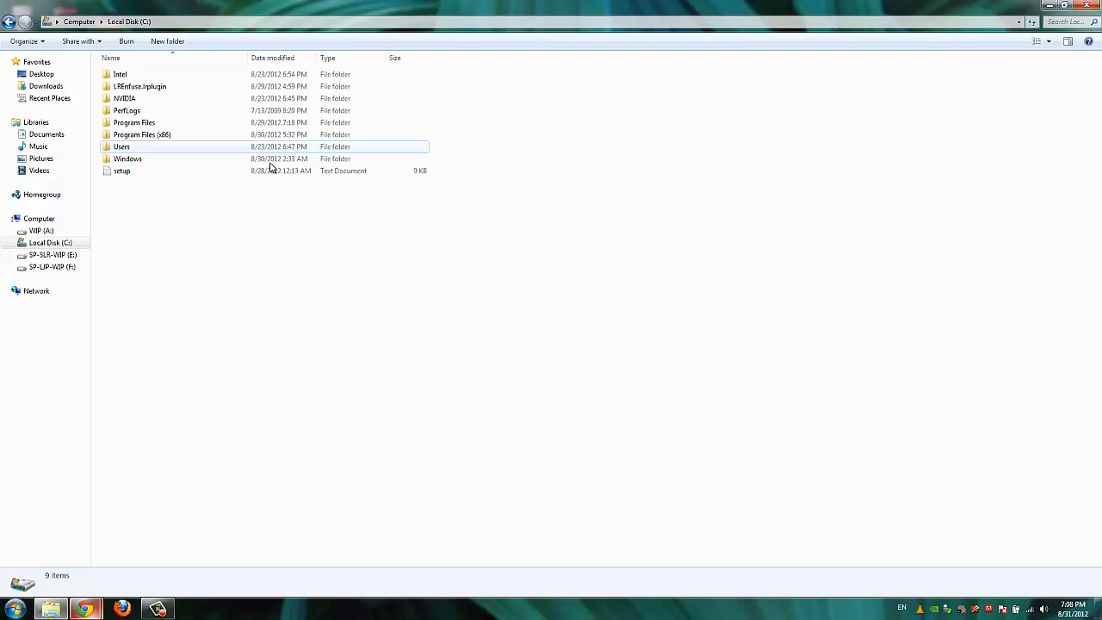
click(133, 122)
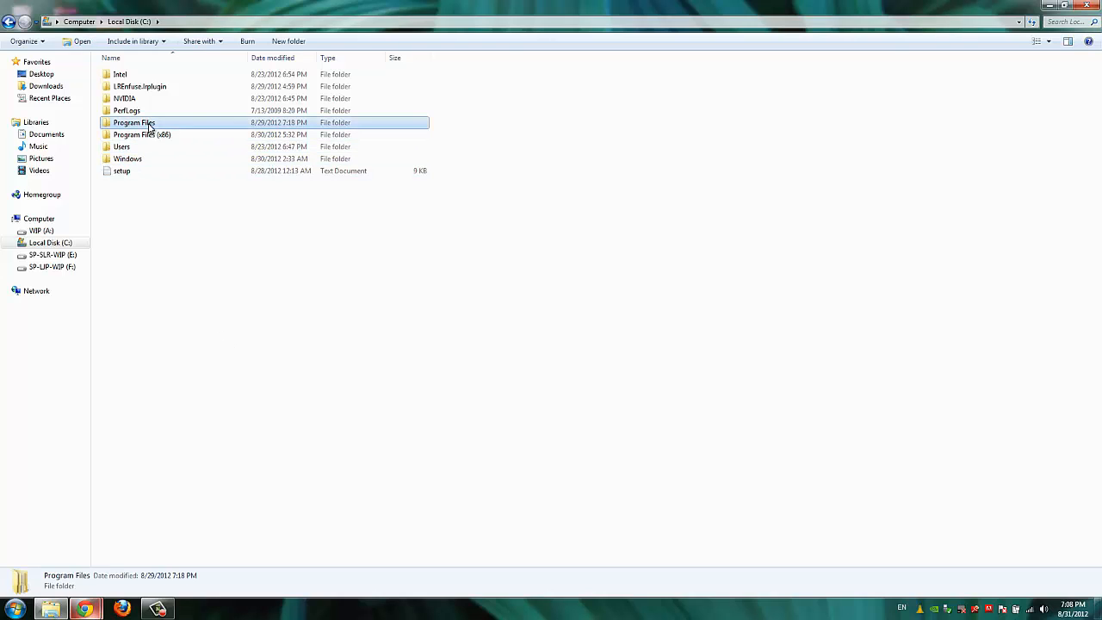
double_click(134, 122)
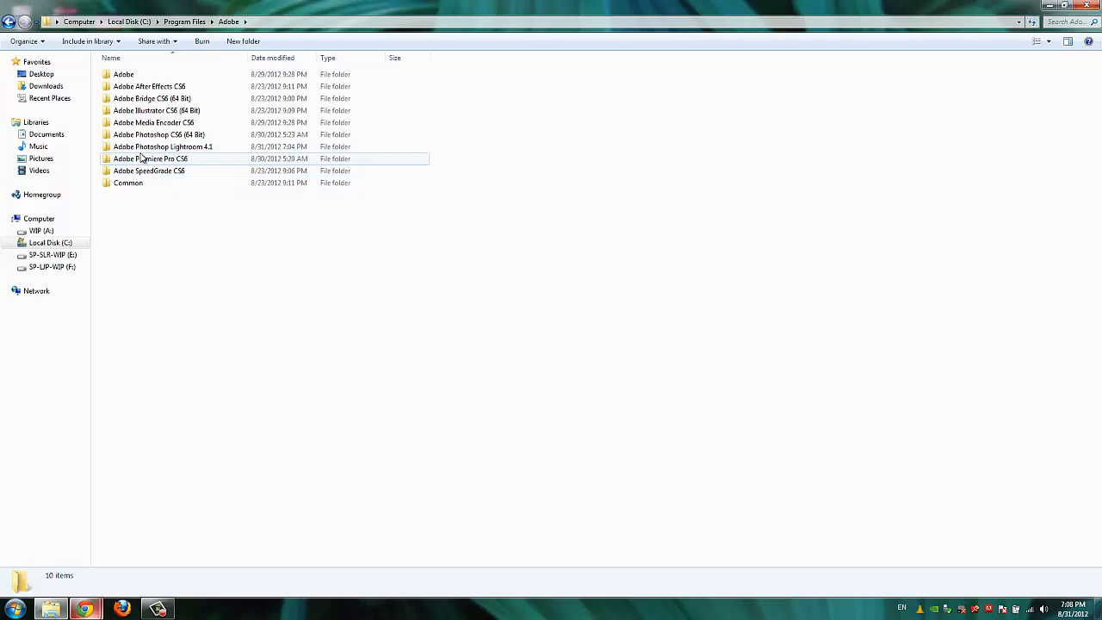
Sort the folder contents alphabetically by Name and scroll down the listing
double_click(164, 147)
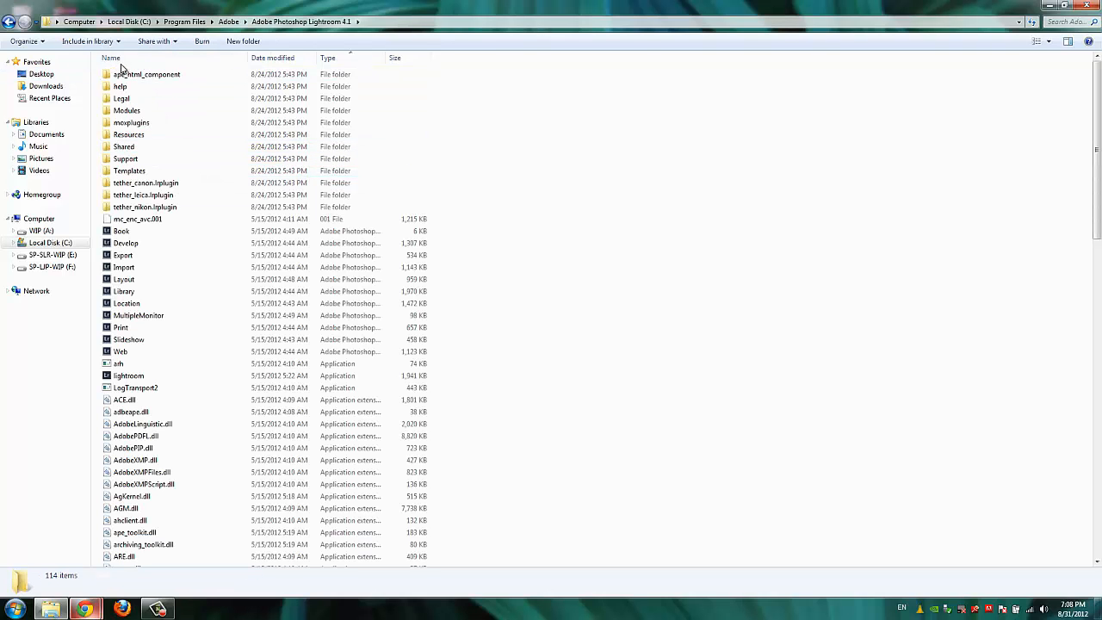
scroll(down, 3)
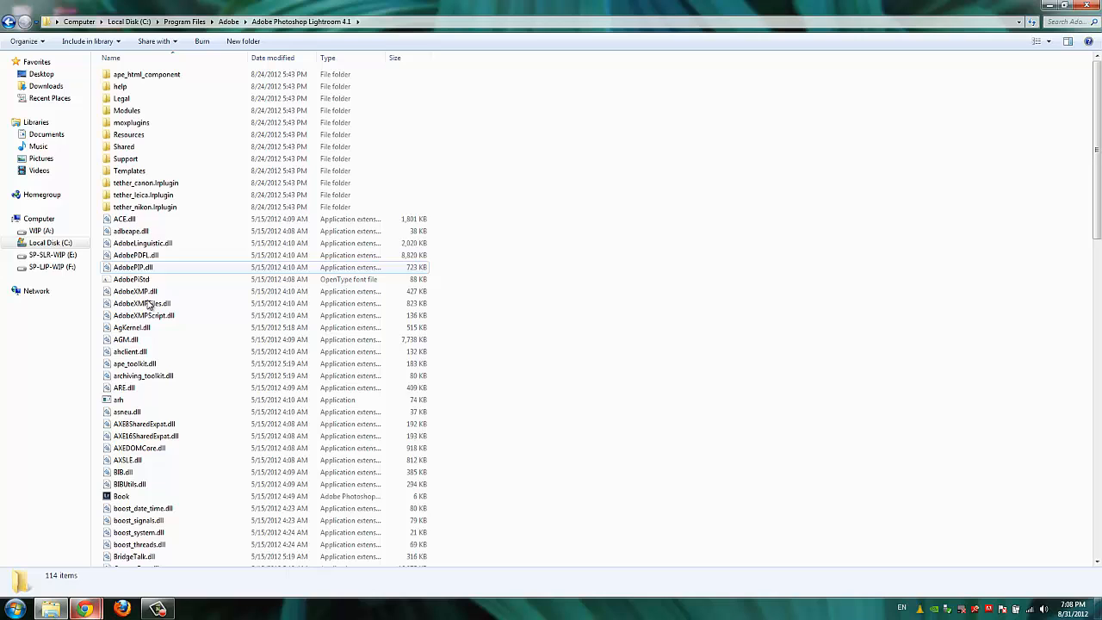
scroll(down, 3)
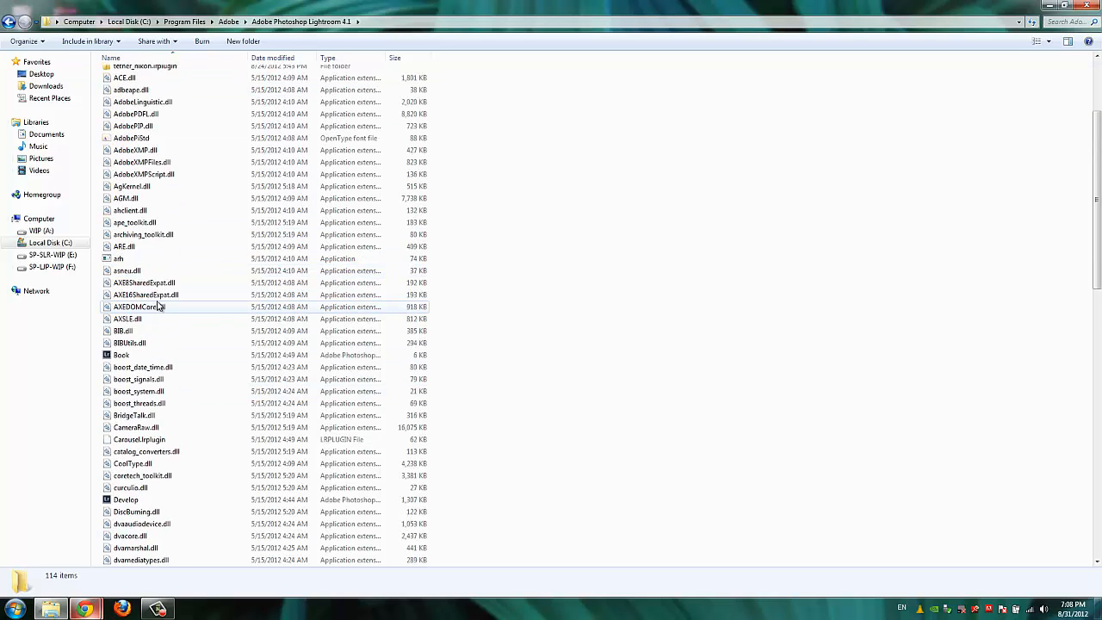
scroll(down, 3)
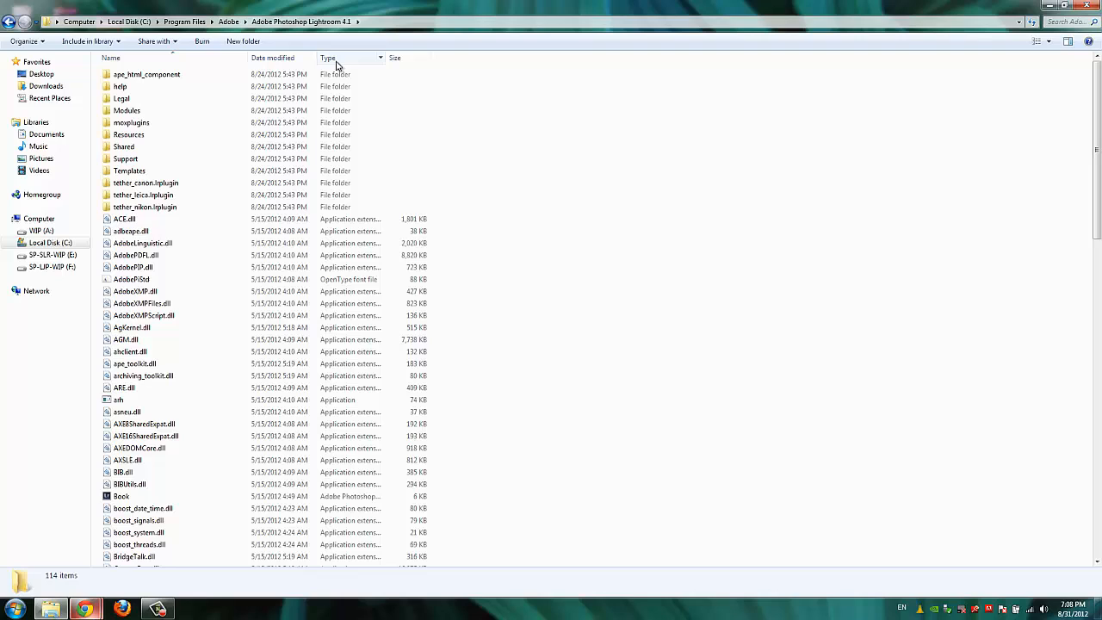
Sort the program folder by Type and create a new folder named 'UNUSED MODULES'
click(327, 57)
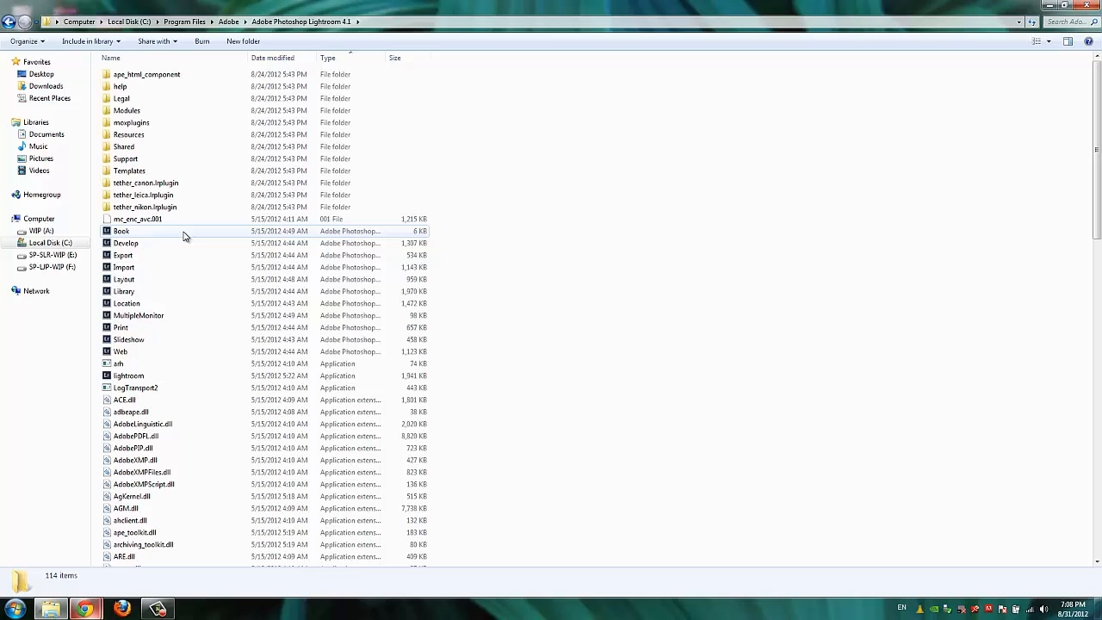
mouse_move(185, 267)
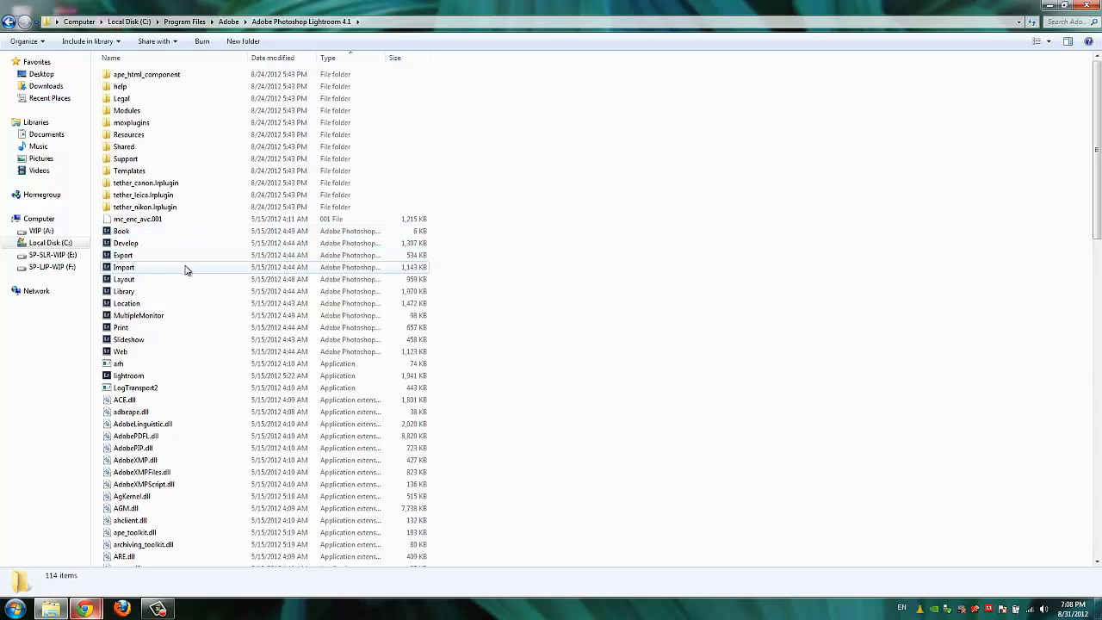
mouse_move(202, 273)
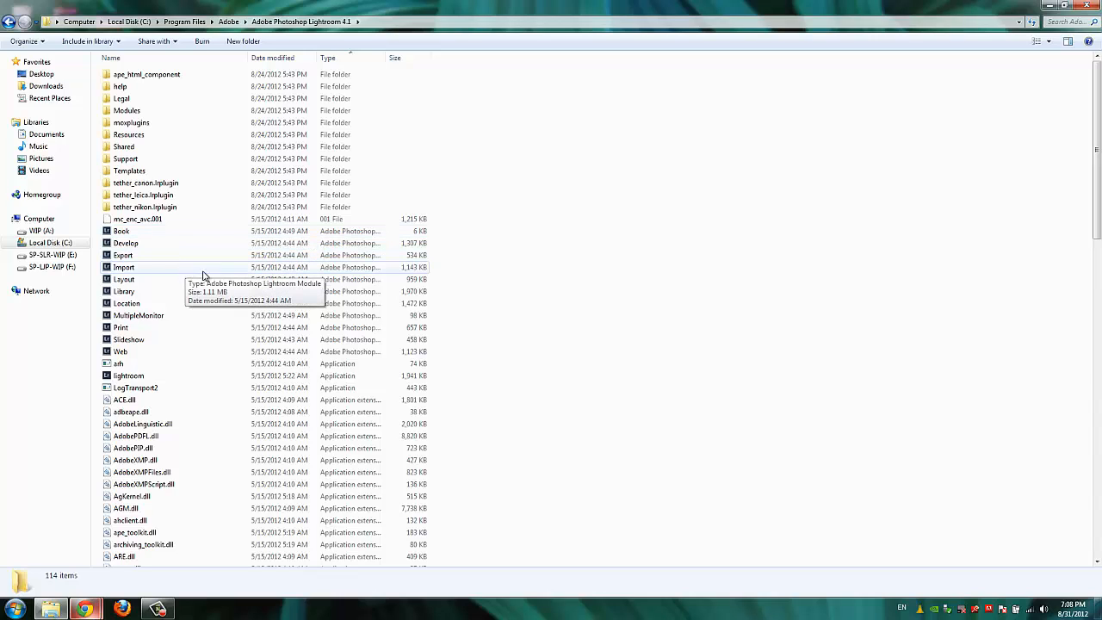
mouse_move(482, 266)
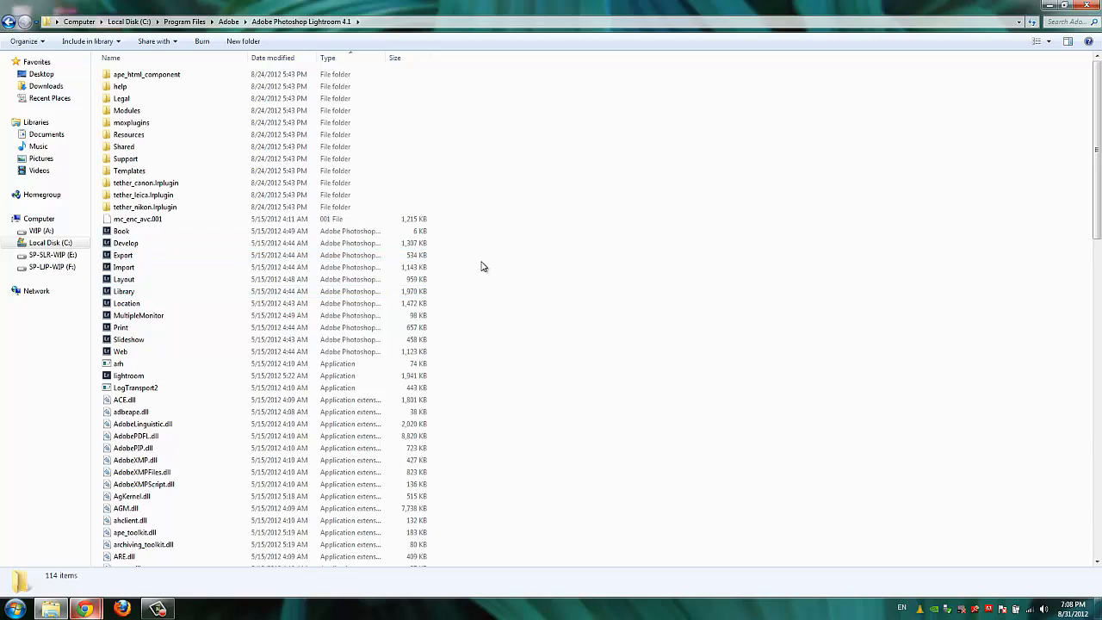
right_click(476, 250)
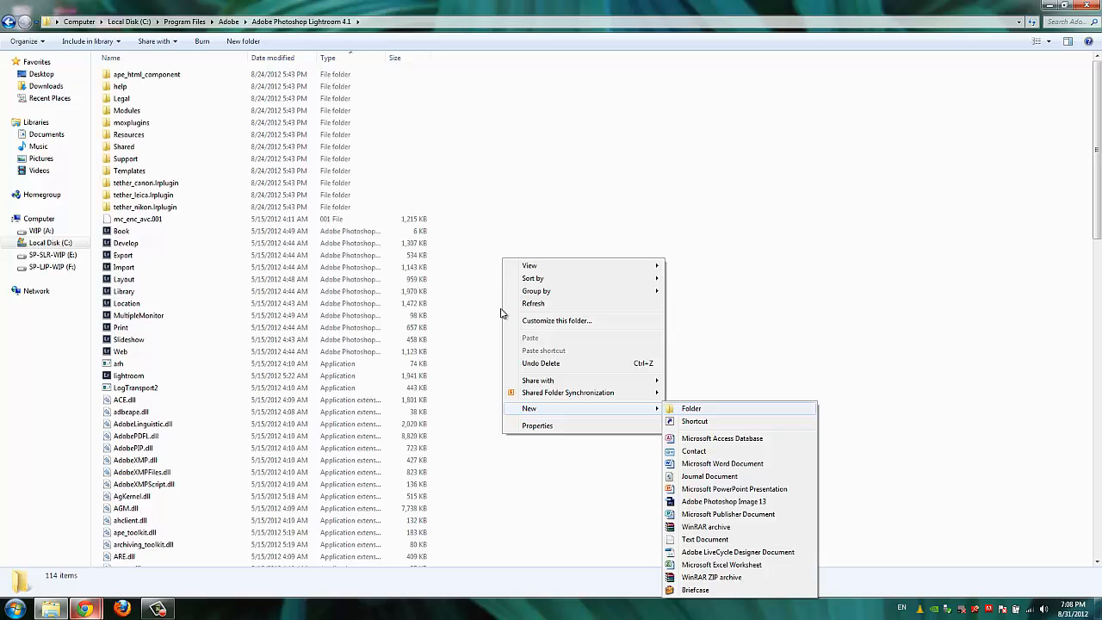
click(691, 407)
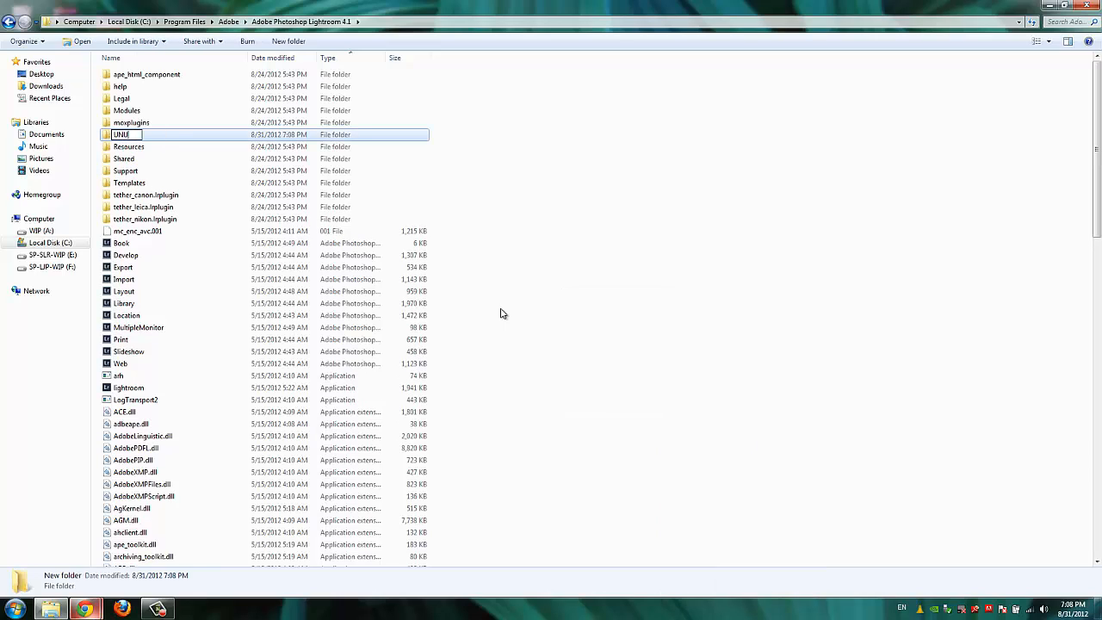
text(UNUSED MODULES)
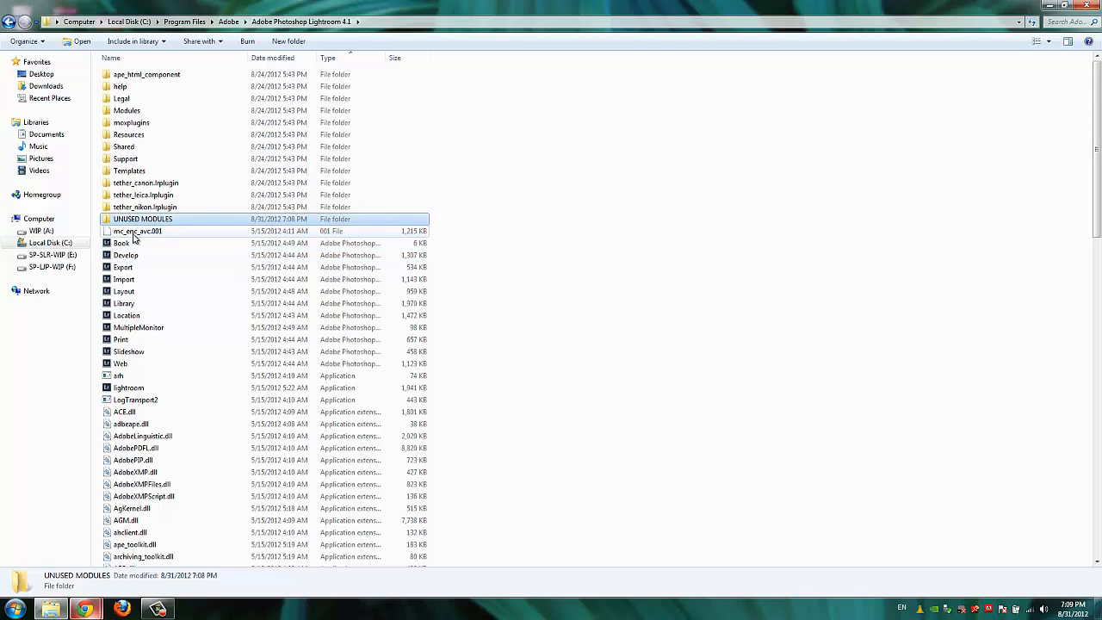
Multi-select the Book, Layout, Location, MultipleMonitor, Print and Slideshow module files
click(120, 242)
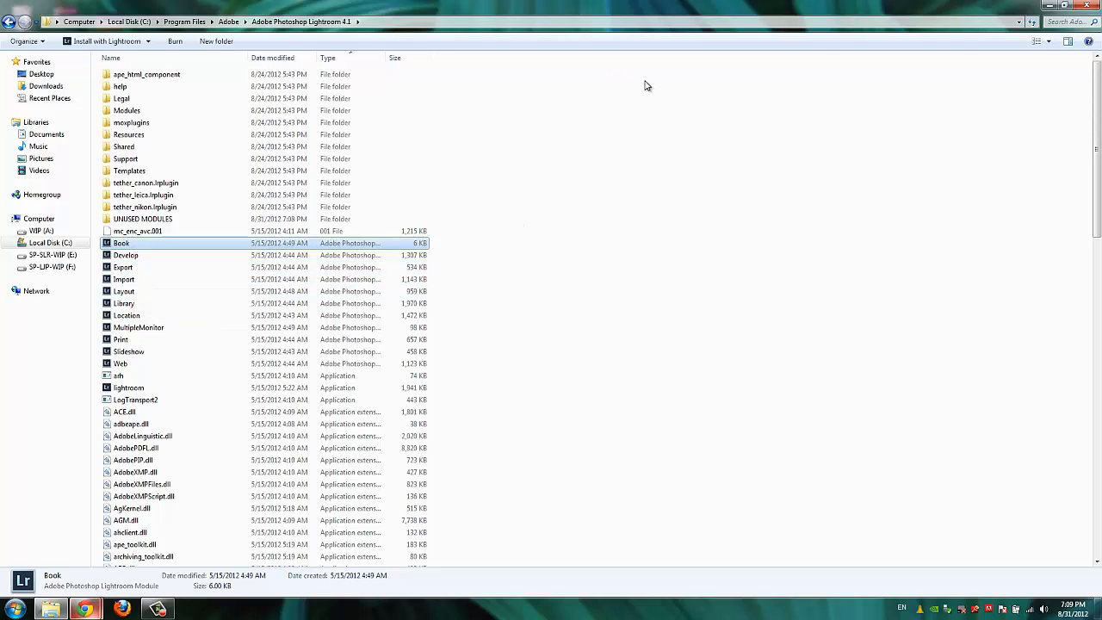
mouse_move(416, 250)
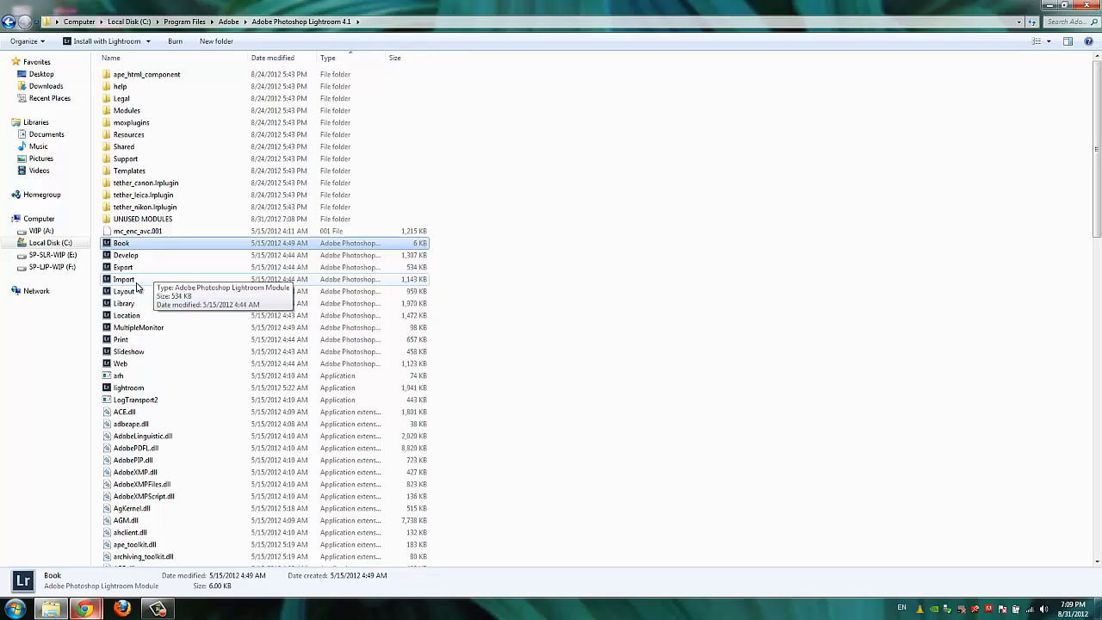
mouse_move(125, 255)
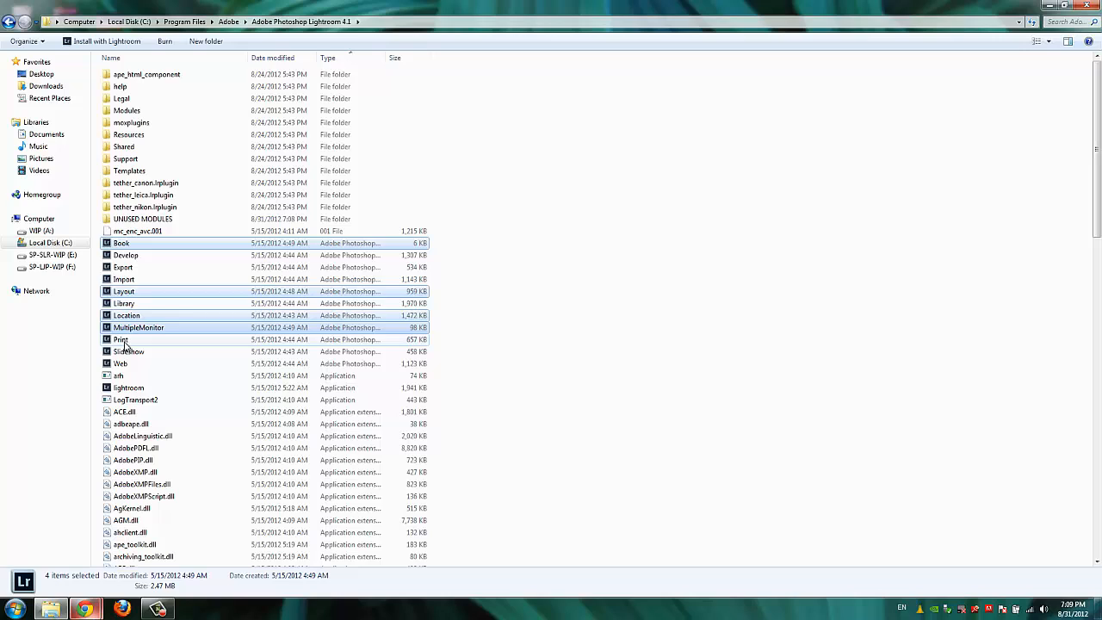
click(130, 351)
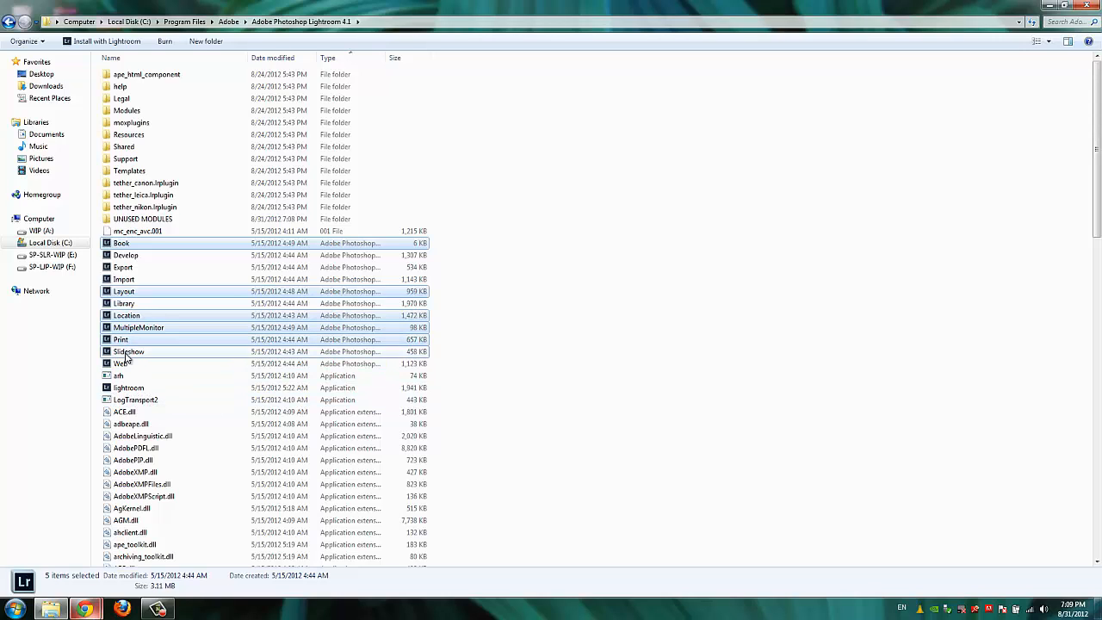
click(120, 364)
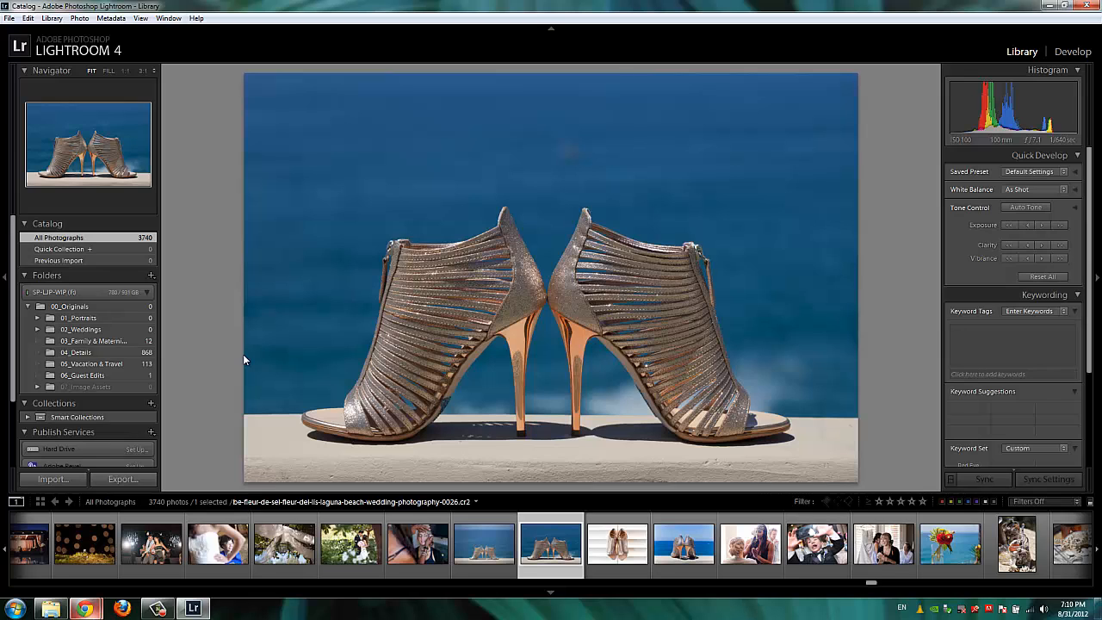
mouse_move(195, 345)
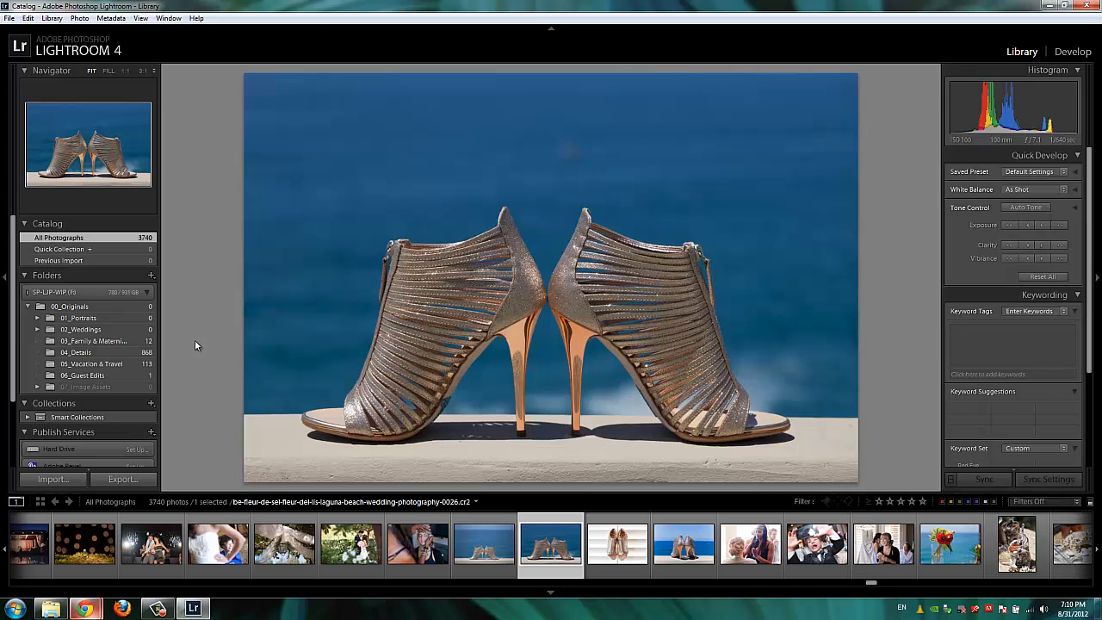
mouse_move(192, 352)
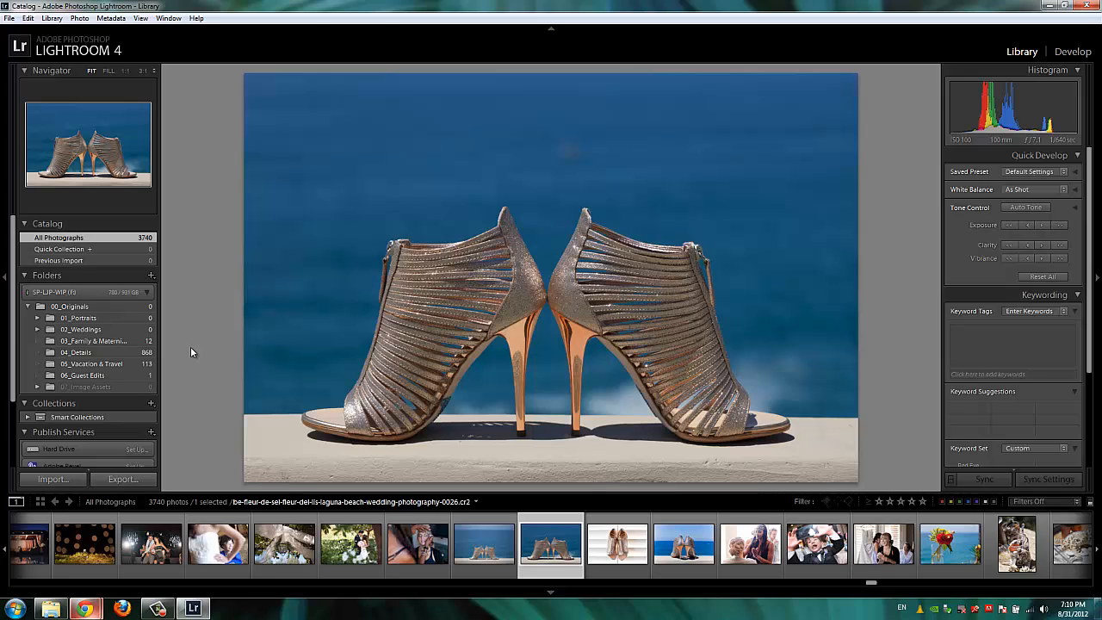